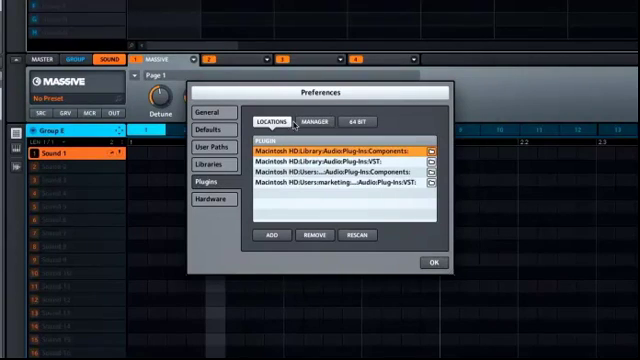
Switch Preferences > Plugins to the Manager list showing Massive and Battery 3 enabled
{"action": "left_click", "coordinate": [316, 118]}
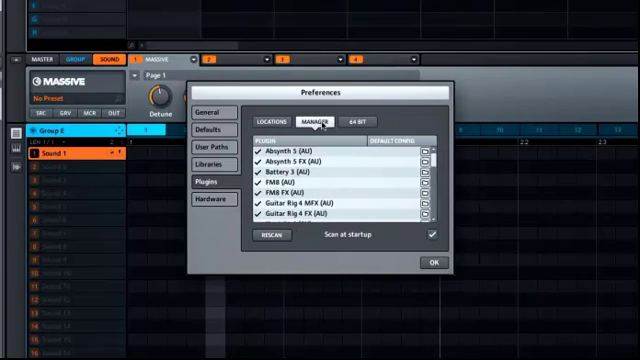